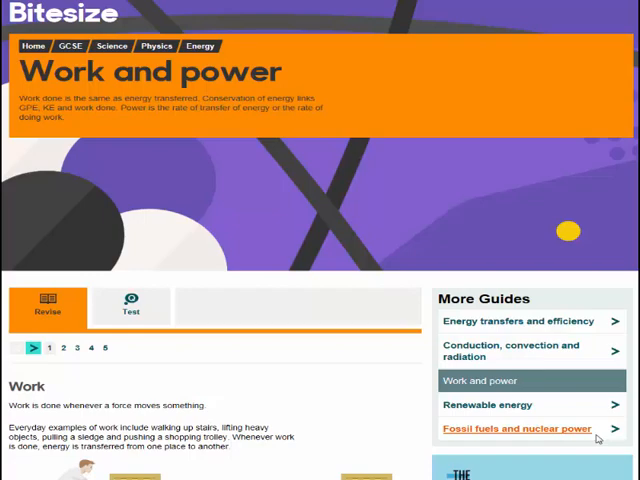
scroll(down, 3)
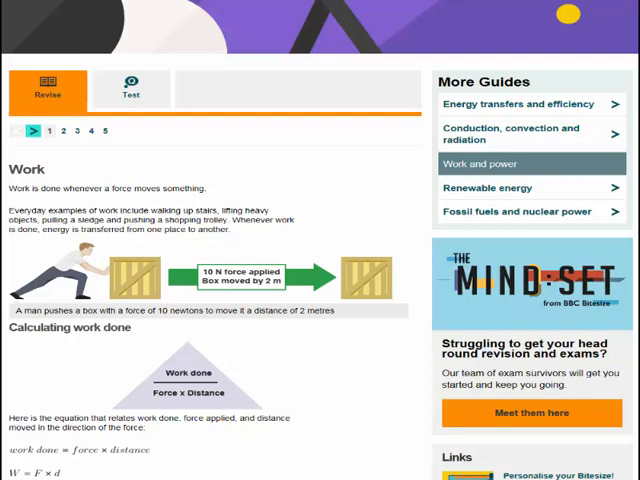
scroll(down, 3)
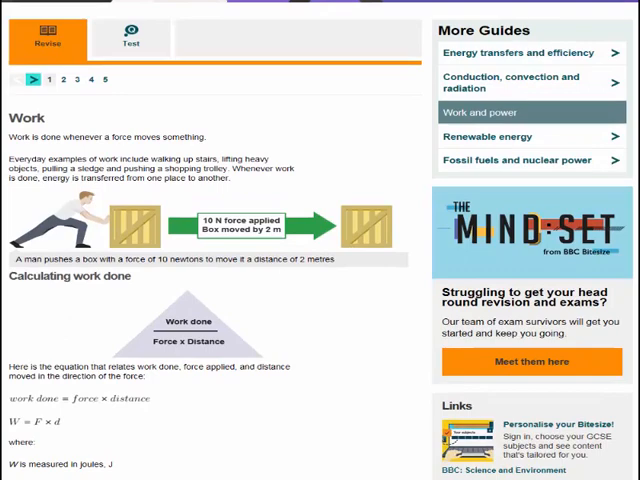
scroll(down, 3)
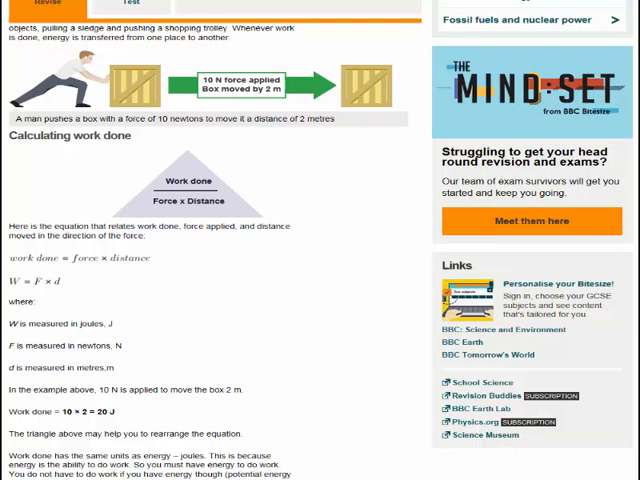
scroll(down, 3)
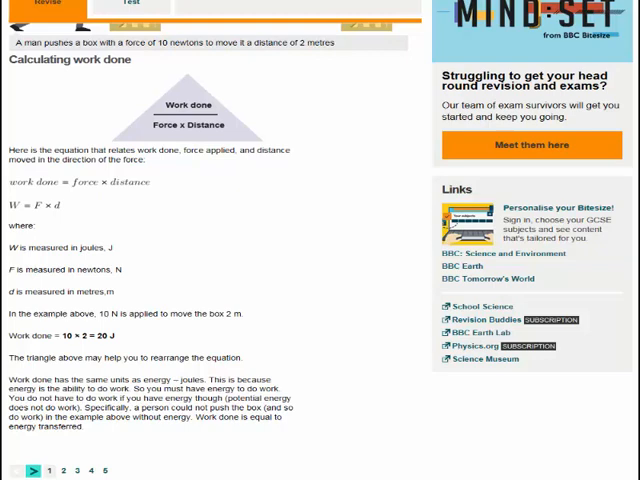